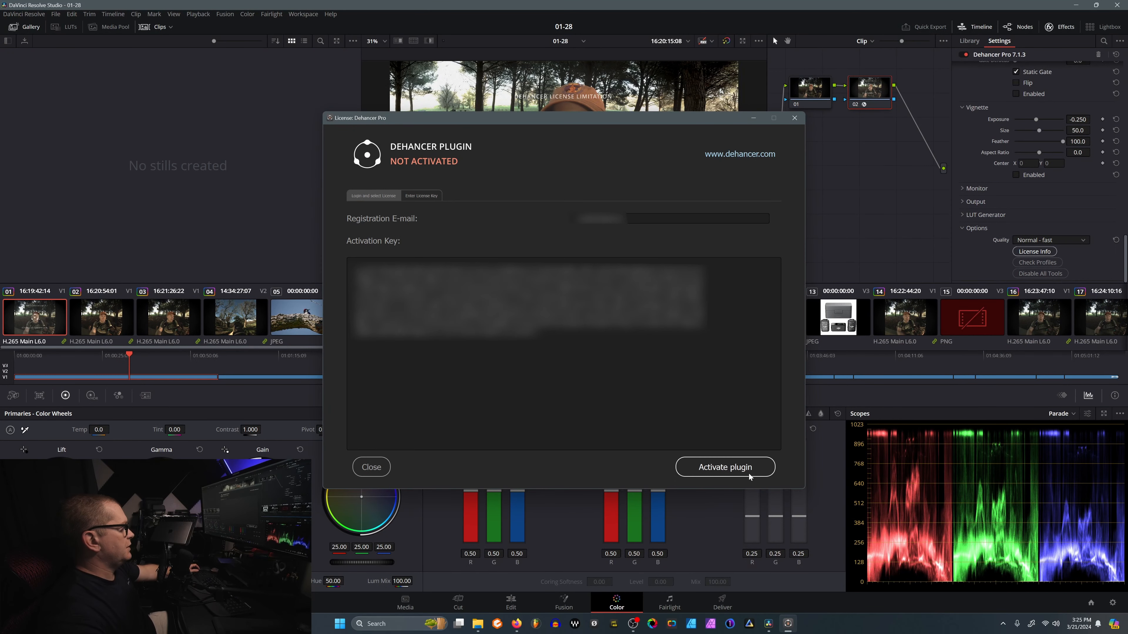
Activate the Dehancer Pro plugin with the entered registration email and activation key.
left_click(724, 467)
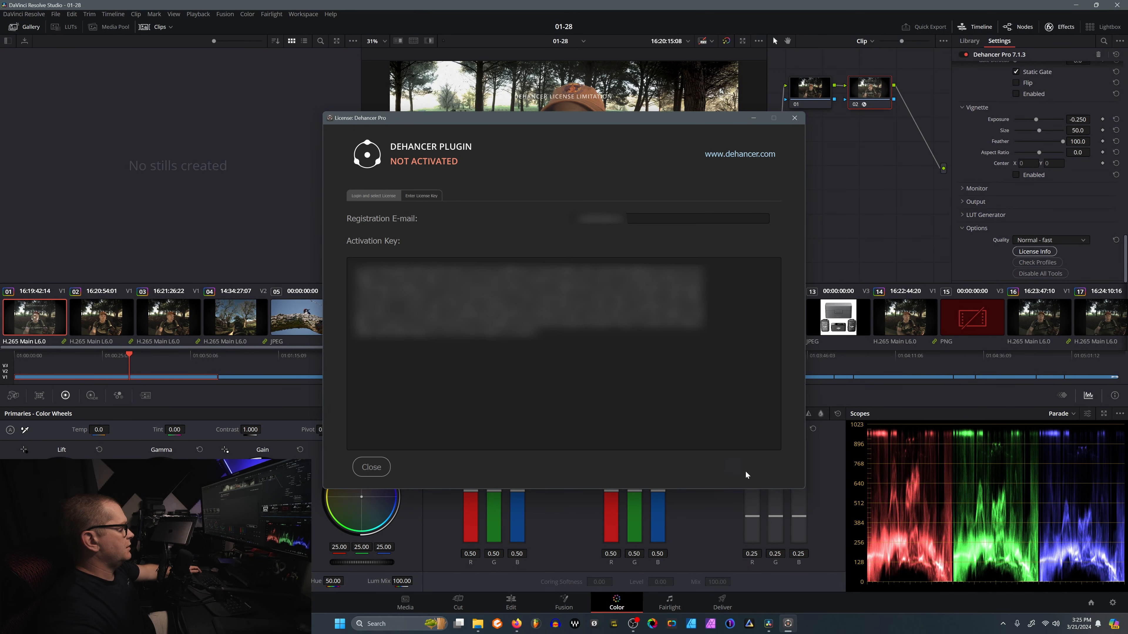